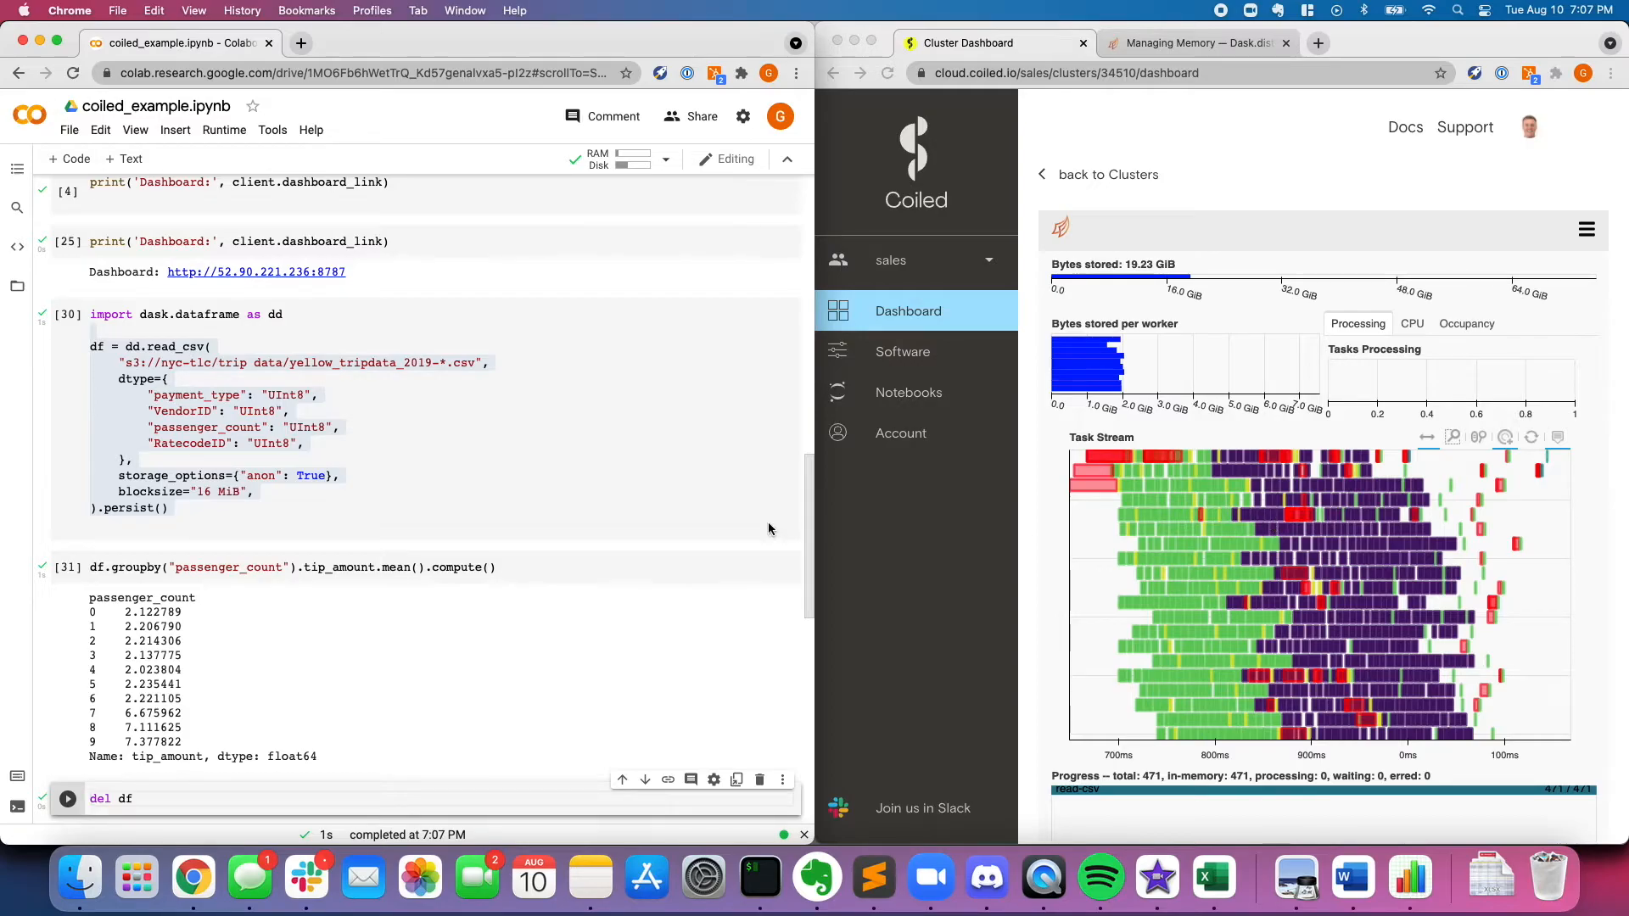
scroll(up, 3)
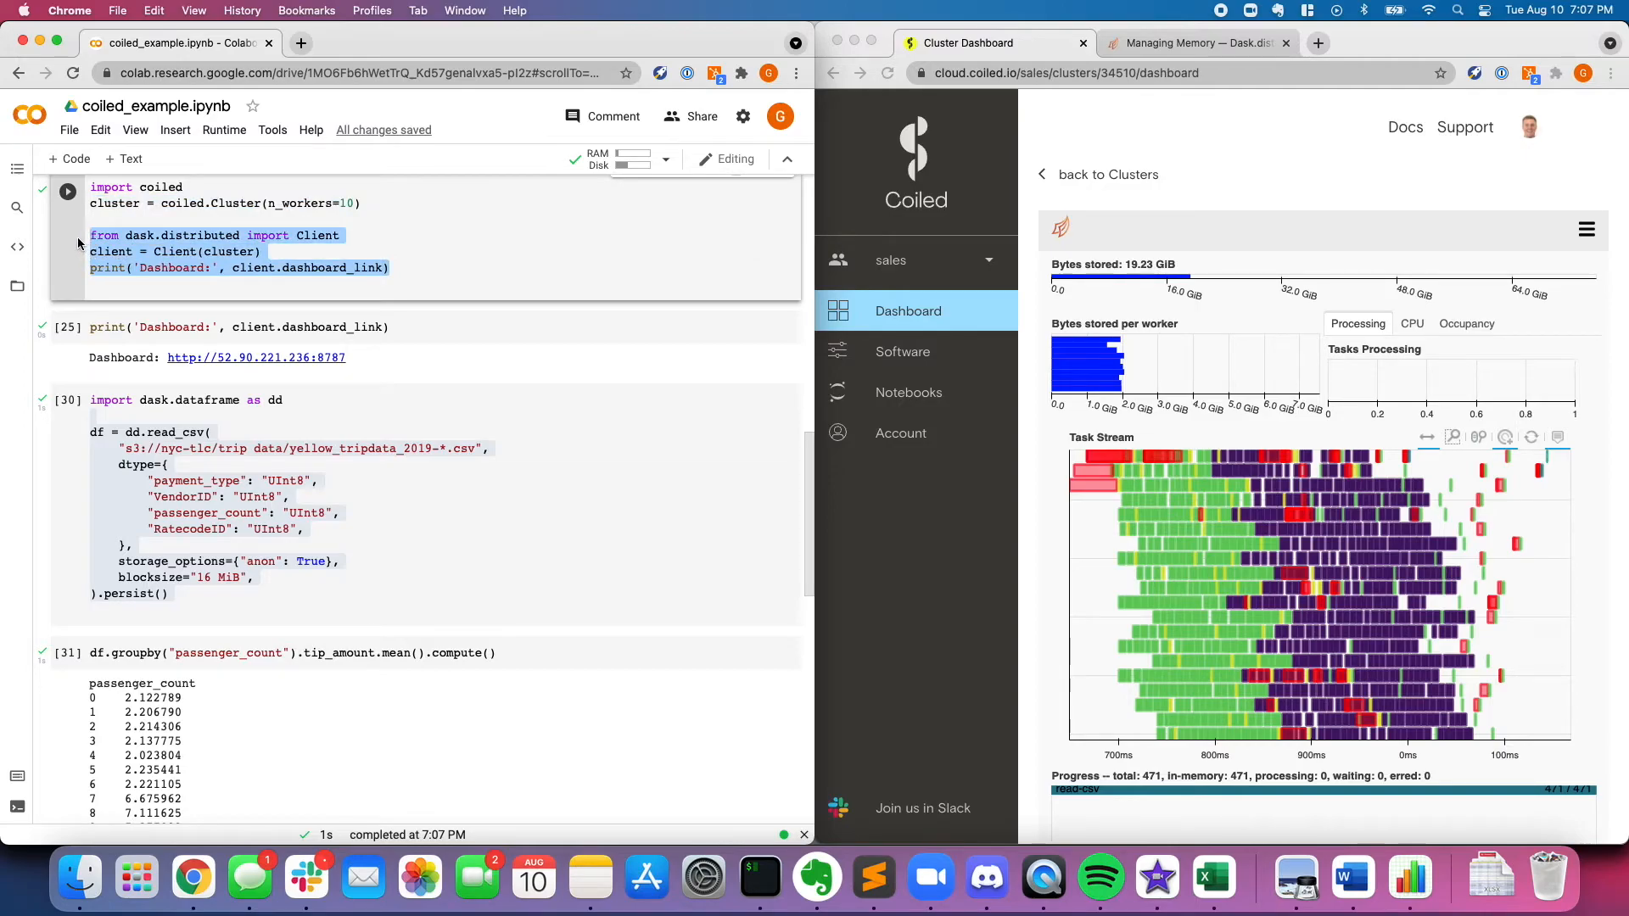
mouse_move(373, 438)
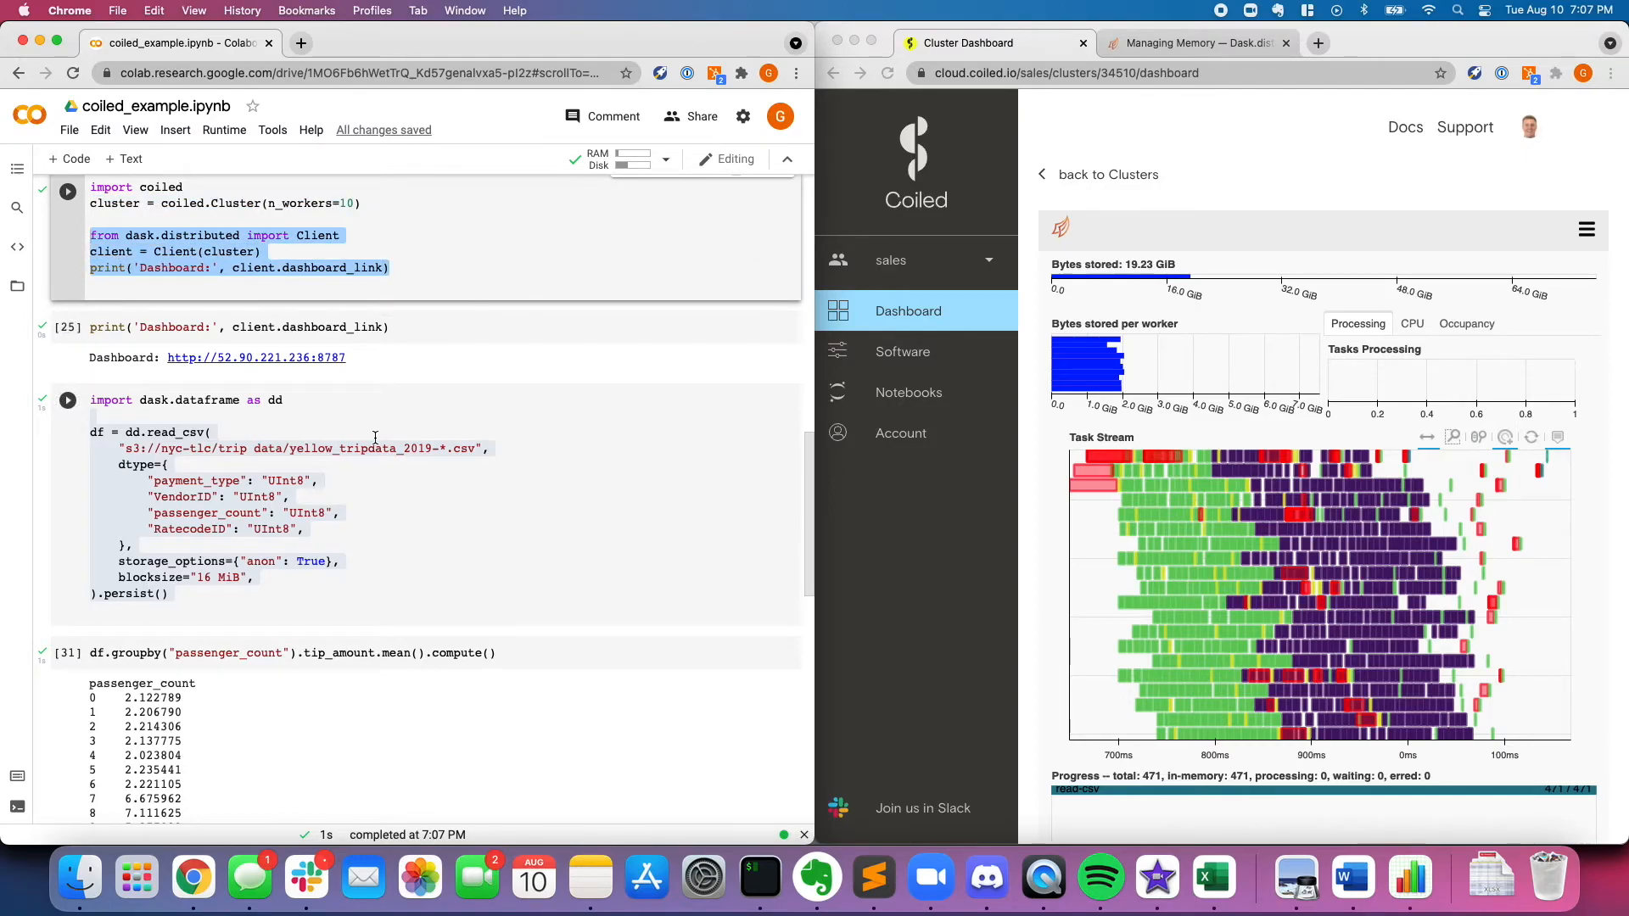